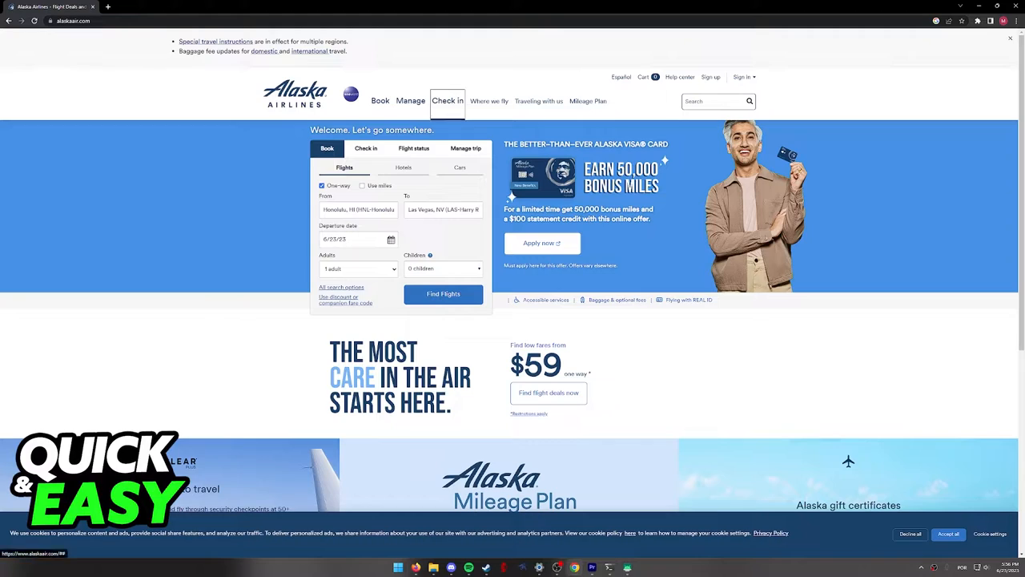
# Step: Switch the booking widget to Check in and enter 'alaska' as the departure city
pyautogui.click(365, 147)
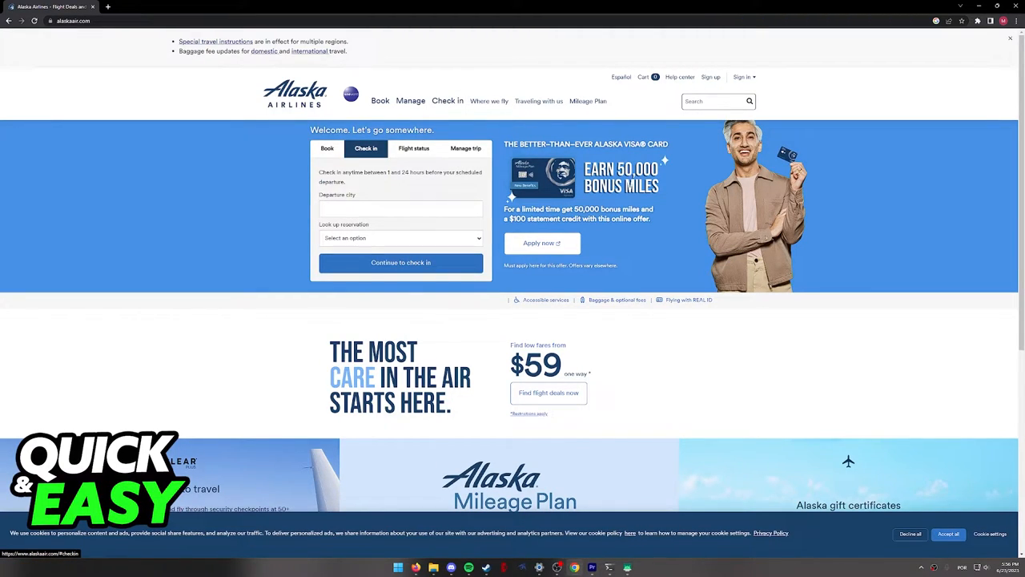
pyautogui.write('alaska')
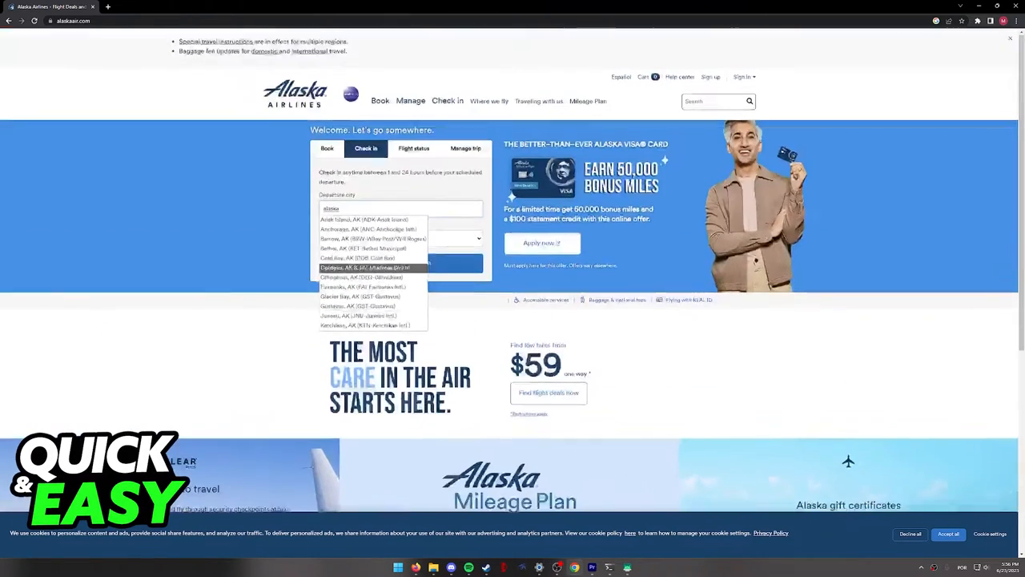
# Step: Choose Adak Island, AK (ADK), enter confirmation code 123456 and continue to check in
pyautogui.click(368, 218)
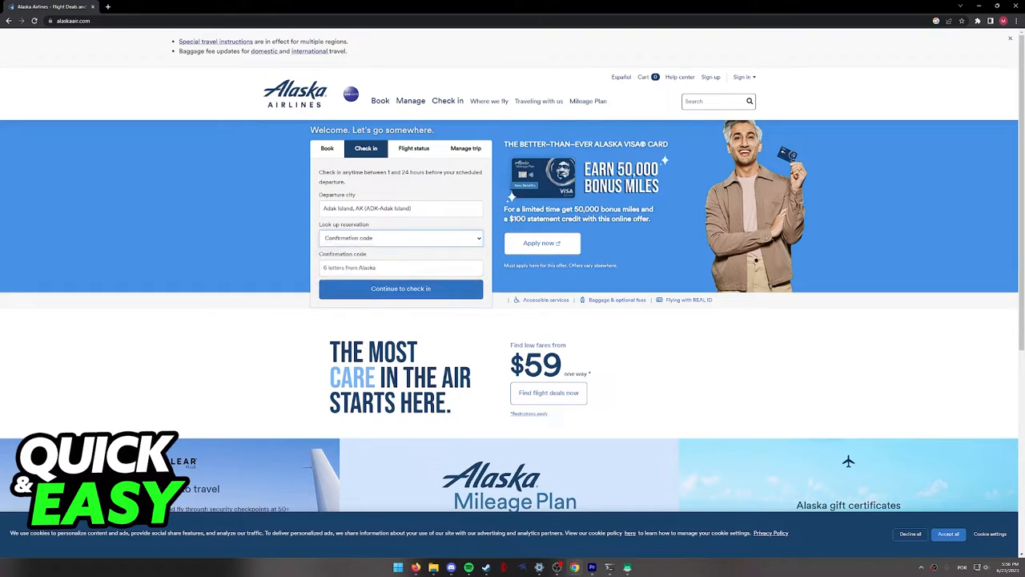
pyautogui.write('123456')
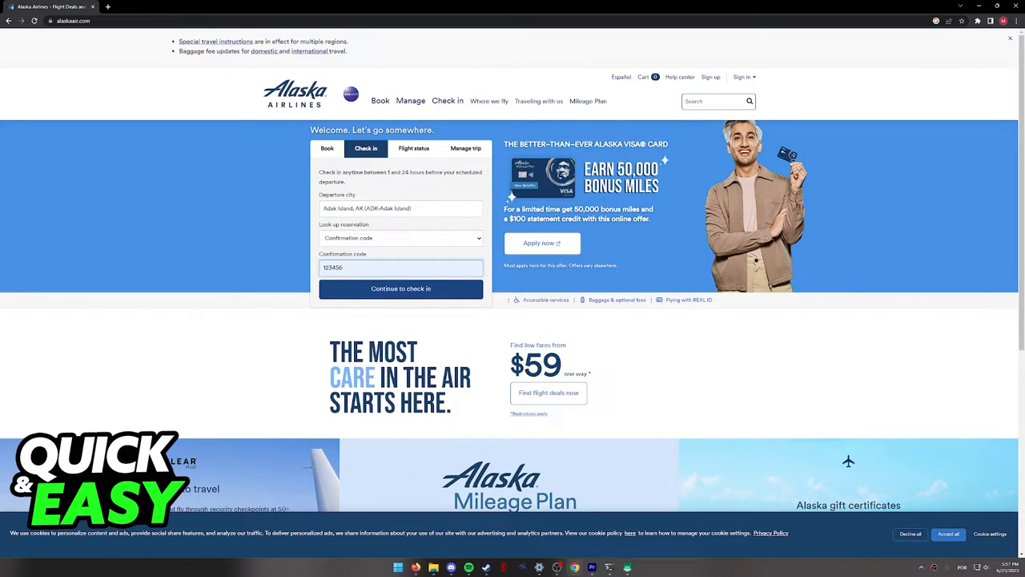
pyautogui.click(401, 289)
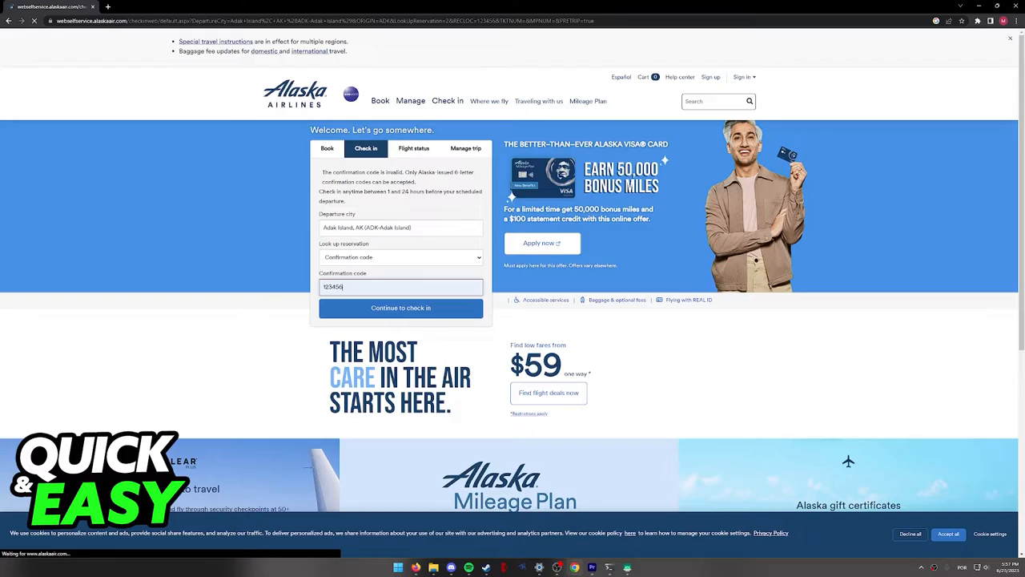
pyautogui.click(400, 307)
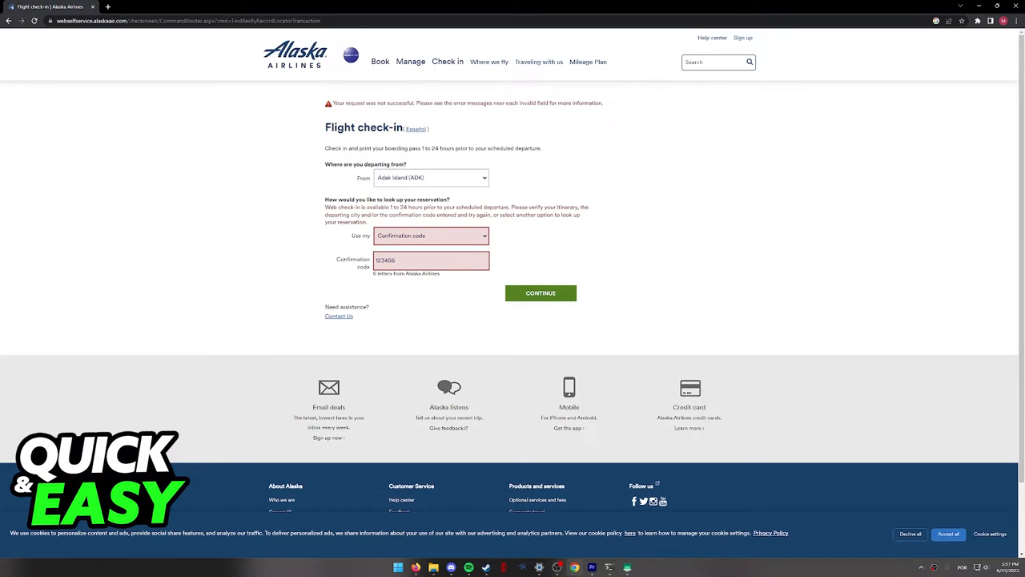
# Step: Review the unsuccessful-request error on the Flight check-in page's confirmation code field
pyautogui.doubleClick(450, 147)
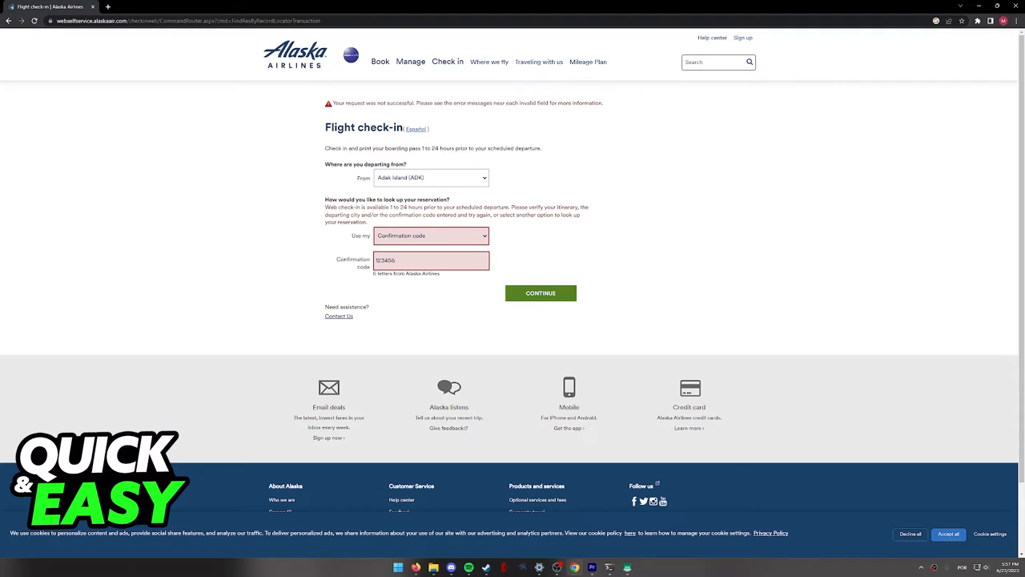
# Step: Open the Help center via Contact us and scroll to its chat, text and phone options
pyautogui.click(338, 316)
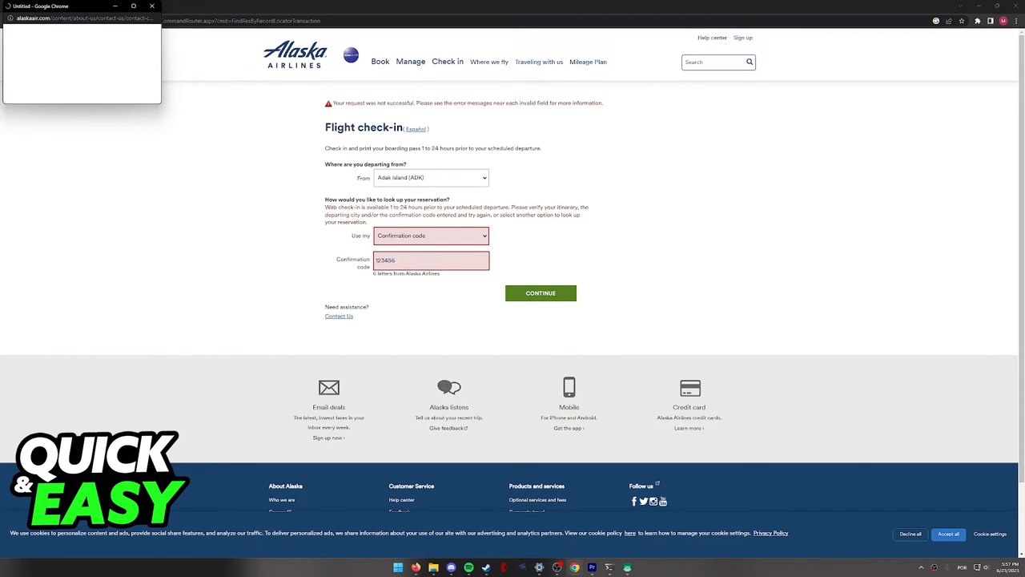
pyautogui.click(338, 315)
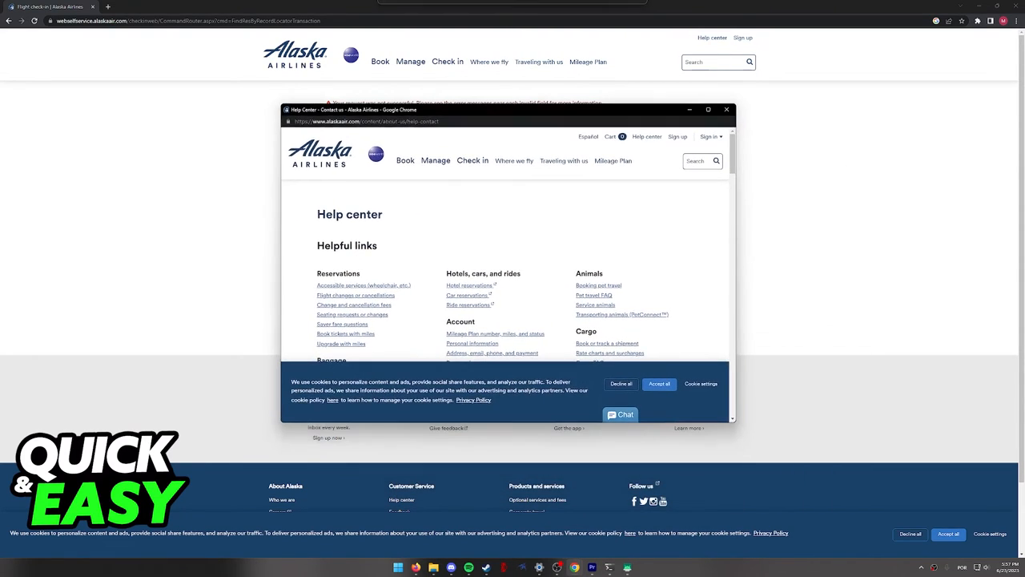
pyautogui.scroll(-3)
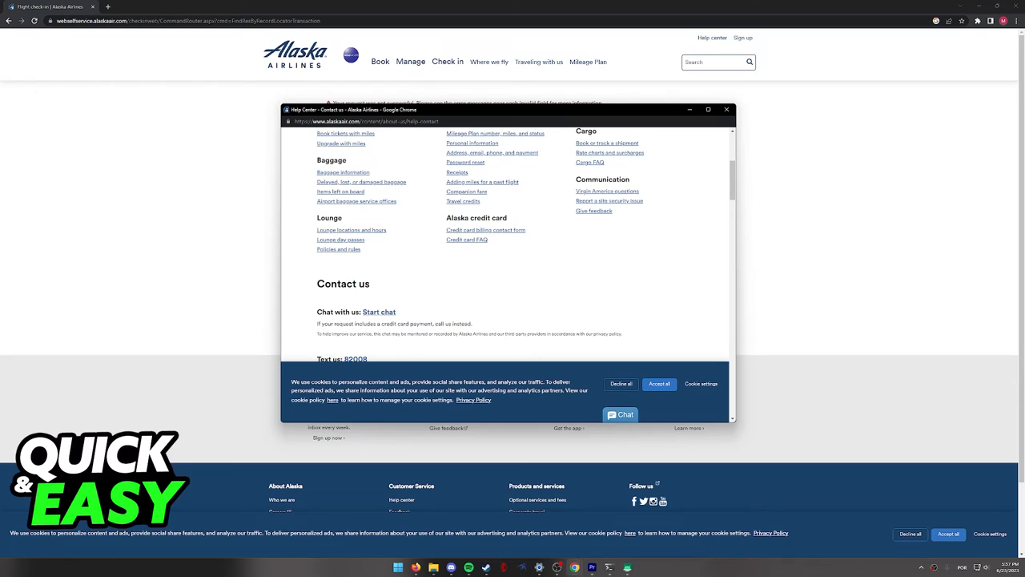
pyautogui.scroll(-3)
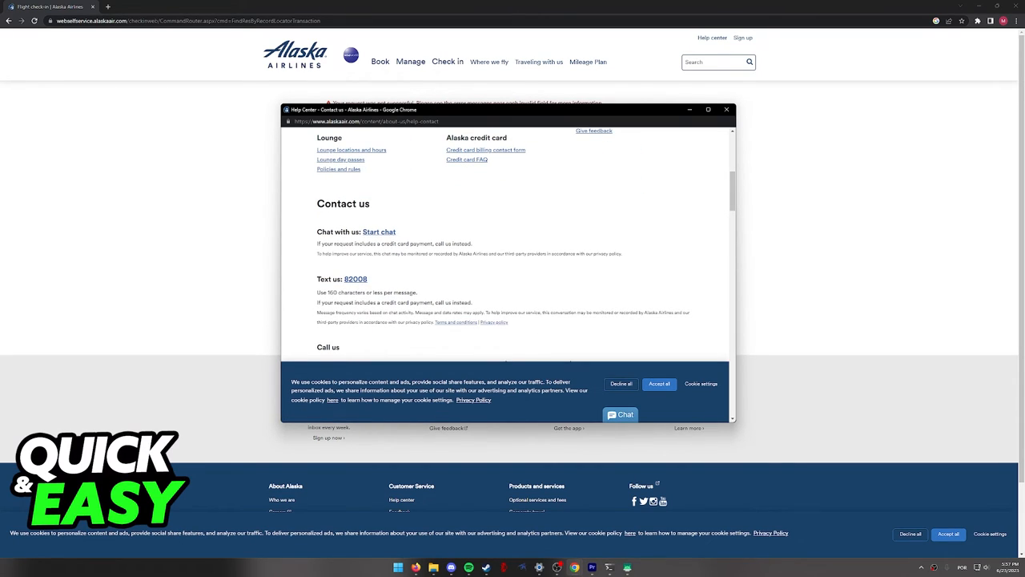
pyautogui.scroll(-3)
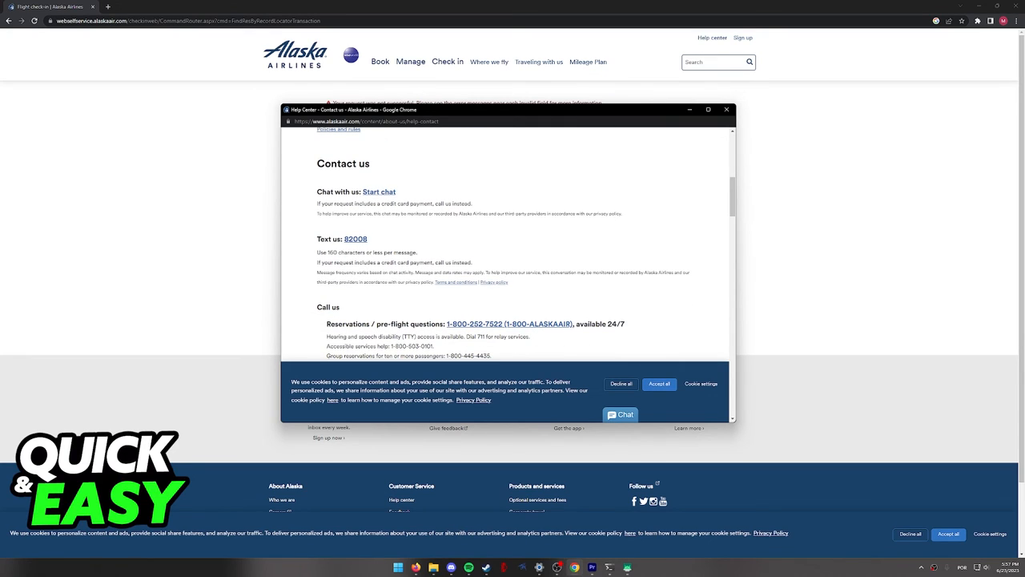